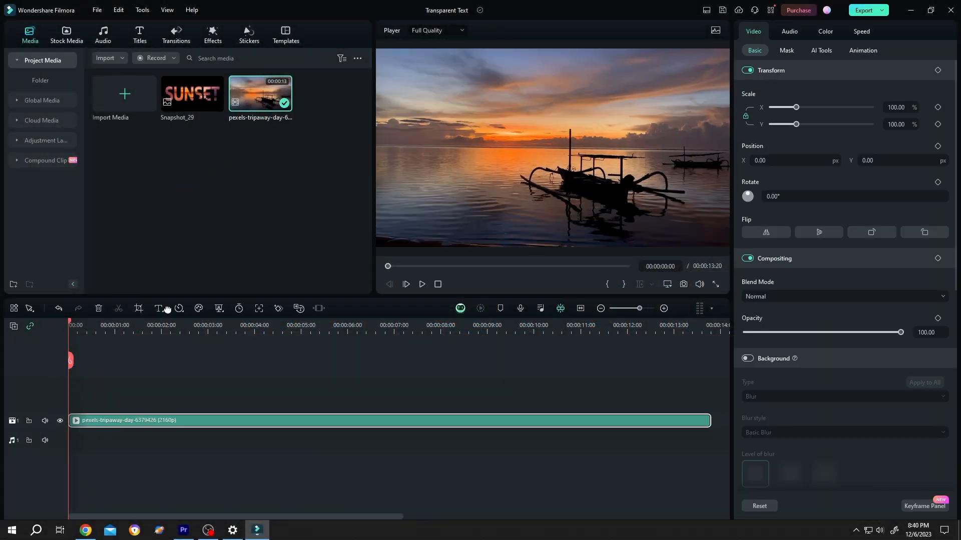
# Add a Quick Text title and stretch it to the sunset video's full length
pyautogui.click(158, 308)
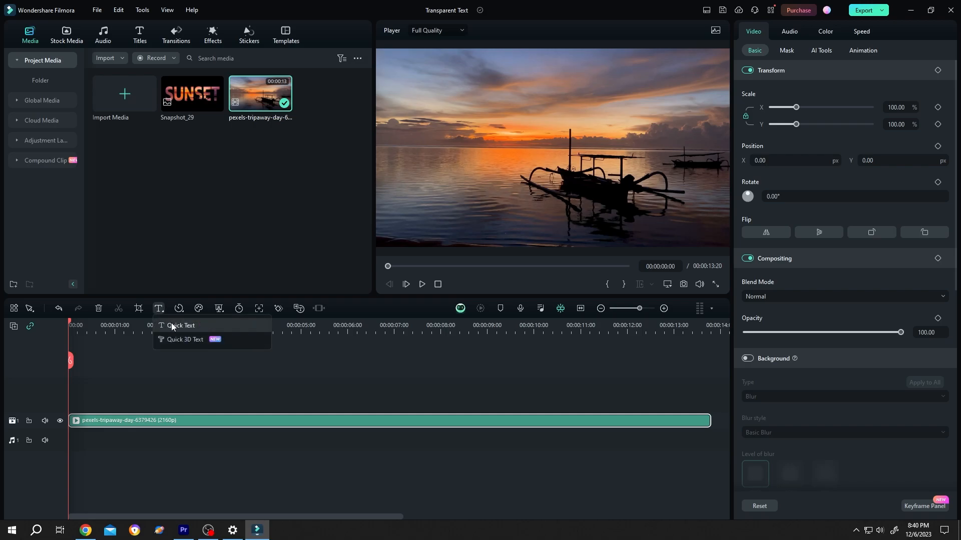
pyautogui.click(180, 326)
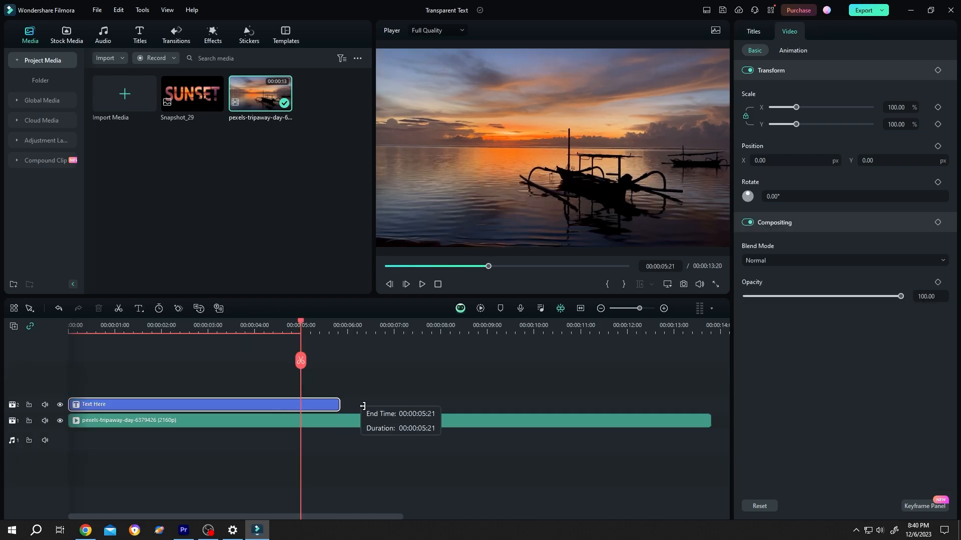
pyautogui.moveTo(361, 404); pyautogui.dragTo(708, 404)
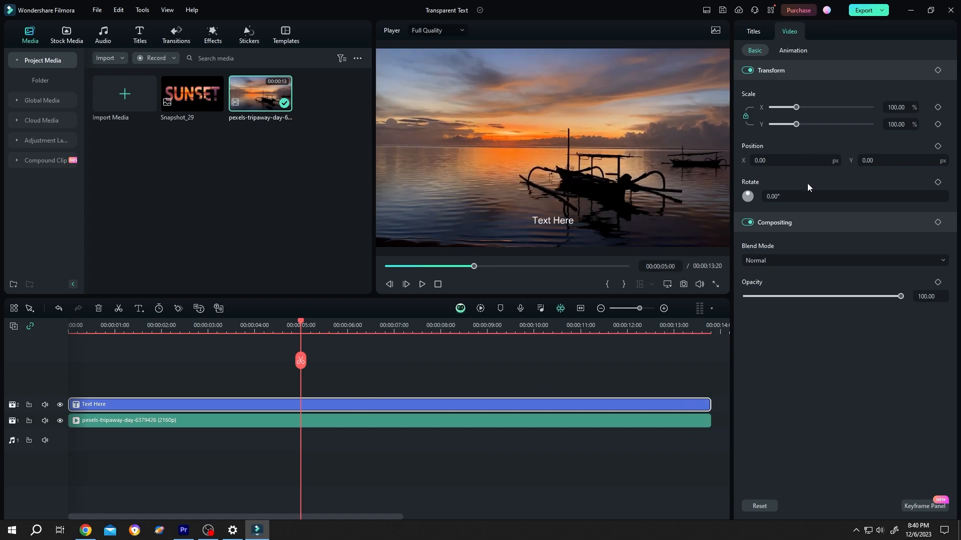
# Change the title text to SUNSET and set its font to Baloo
pyautogui.click(753, 31)
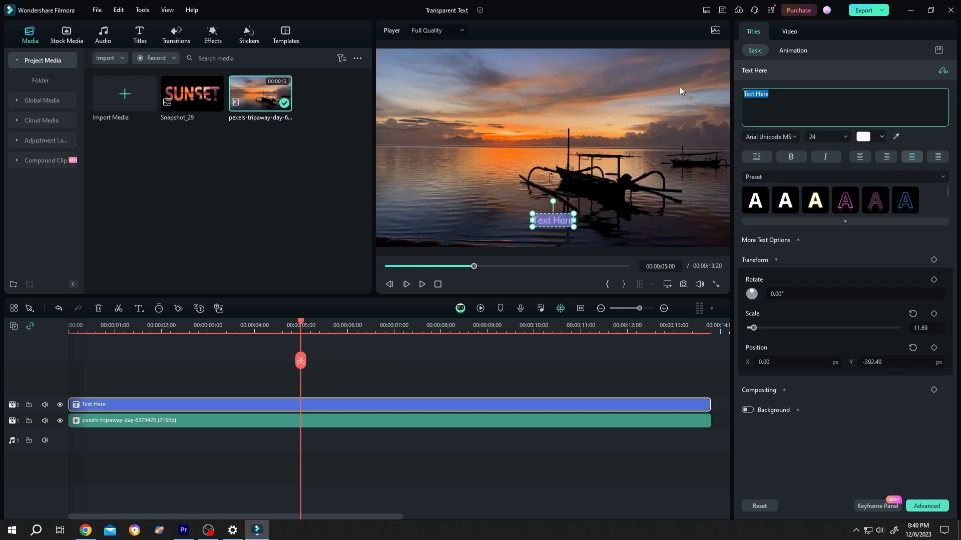
pyautogui.write('SUNSET')
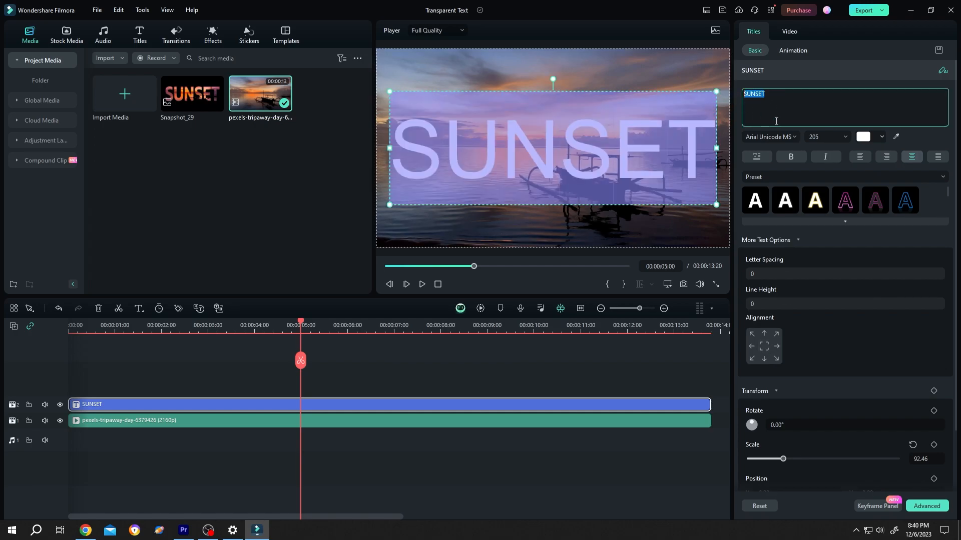
pyautogui.click(768, 137)
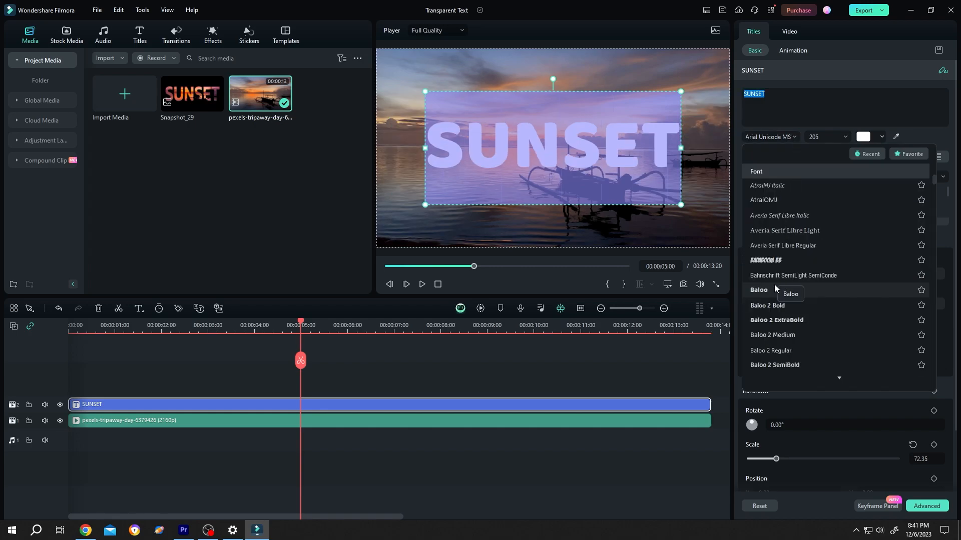
pyautogui.click(758, 289)
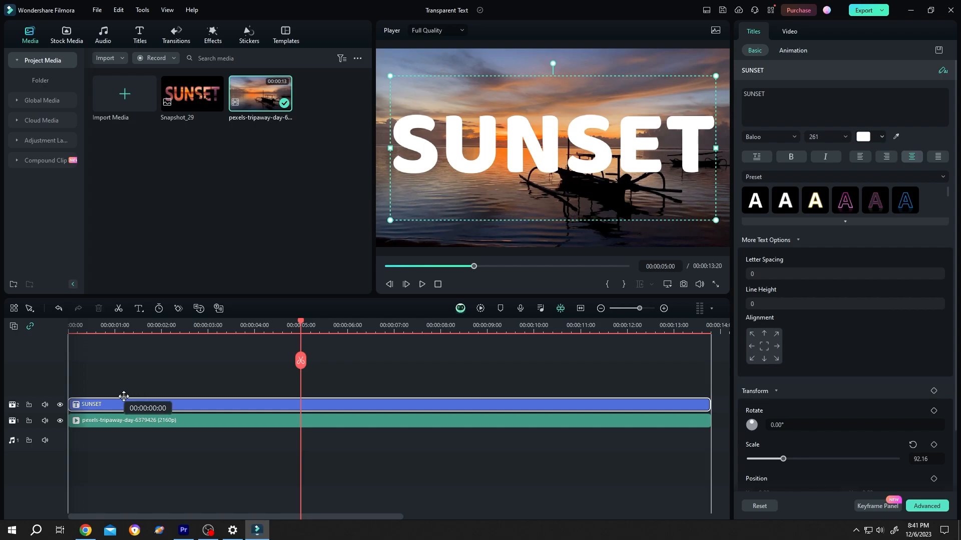
# Place the Black solid from Stock Media's Solid Color library on track 2
pyautogui.click(66, 35)
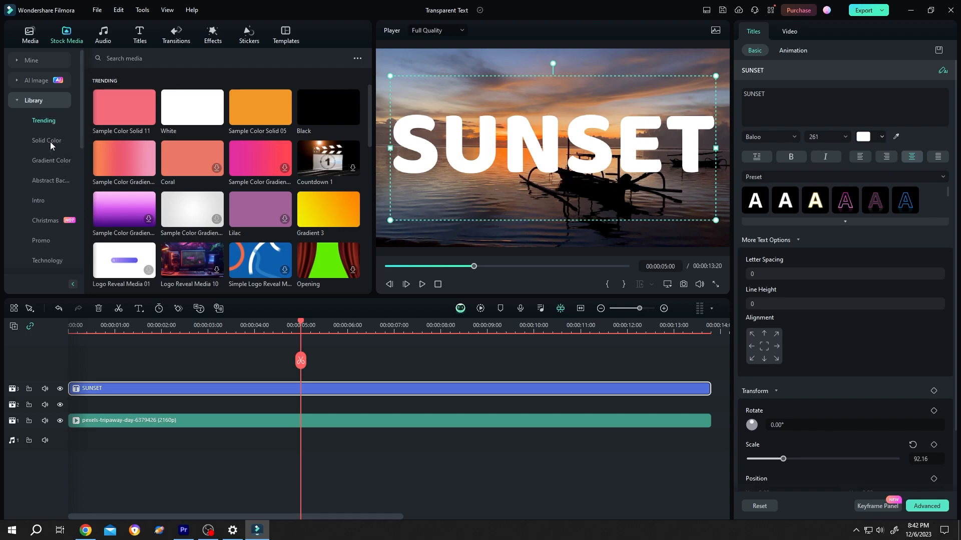
pyautogui.click(46, 140)
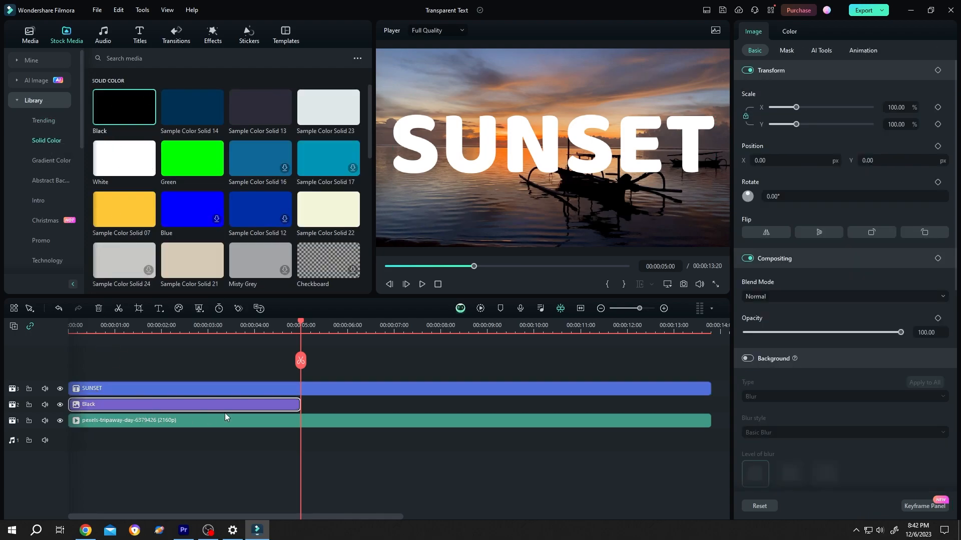
pyautogui.moveTo(299, 404); pyautogui.dragTo(604, 404)
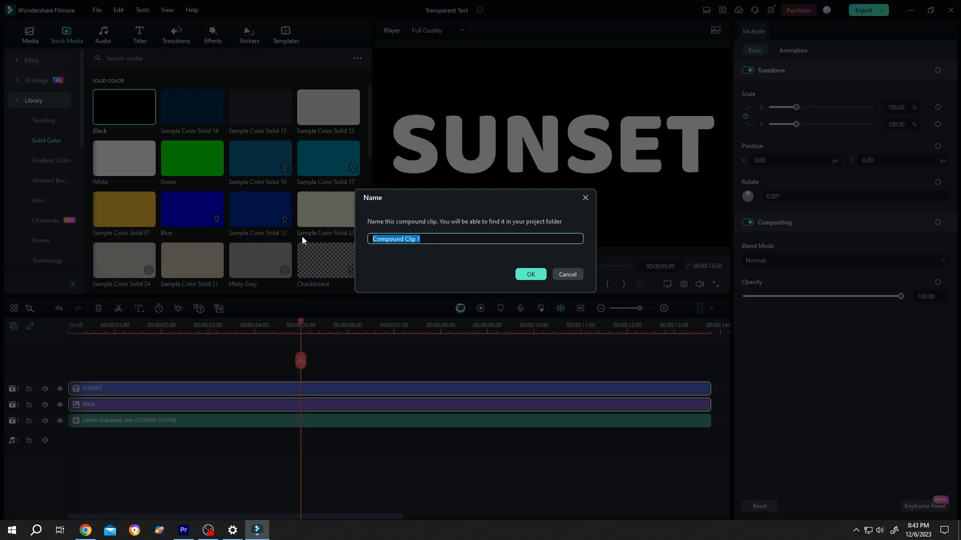
# Name the new compound clip 'Transparent Text' and confirm
pyautogui.write('Transparent Text')
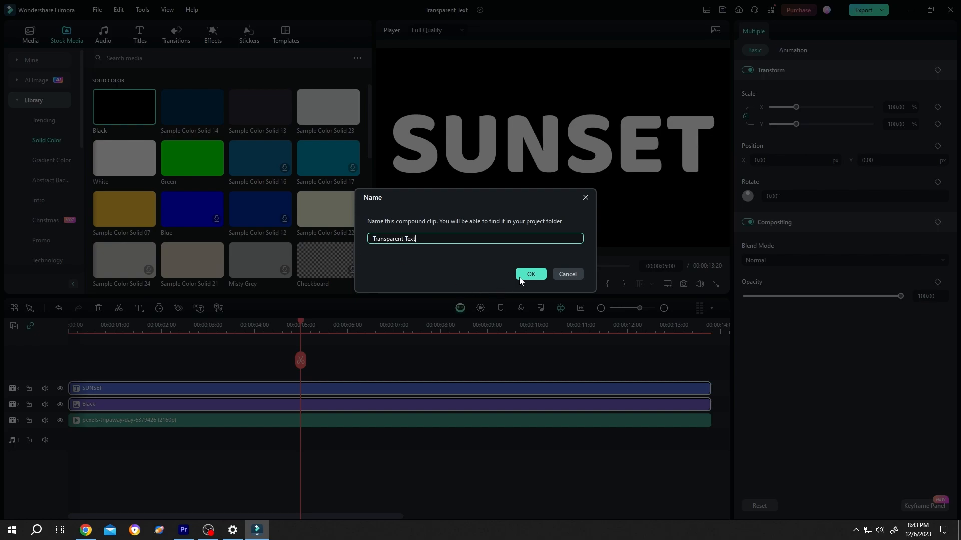
pyautogui.click(530, 274)
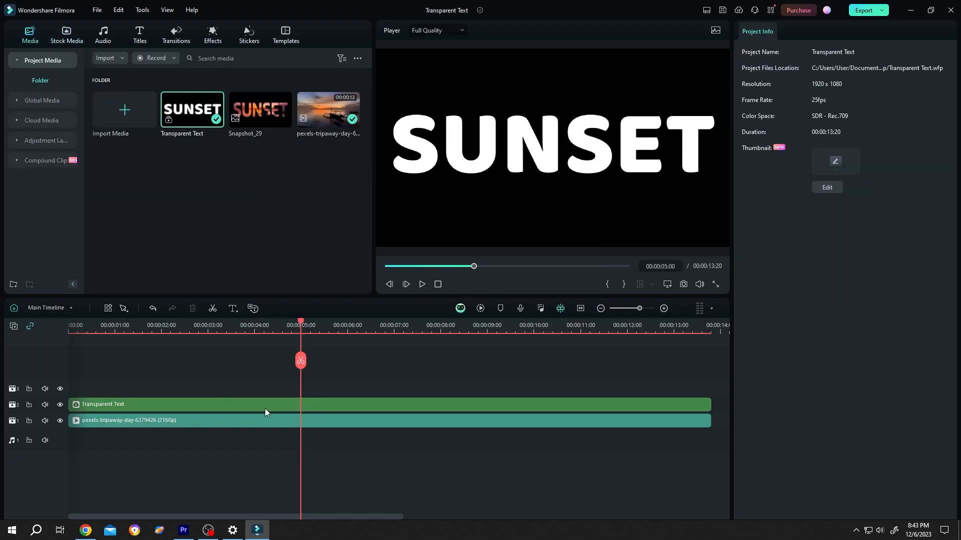
# Set the Transparent Text clip's Compositing blend mode to Multiply
pyautogui.click(393, 403)
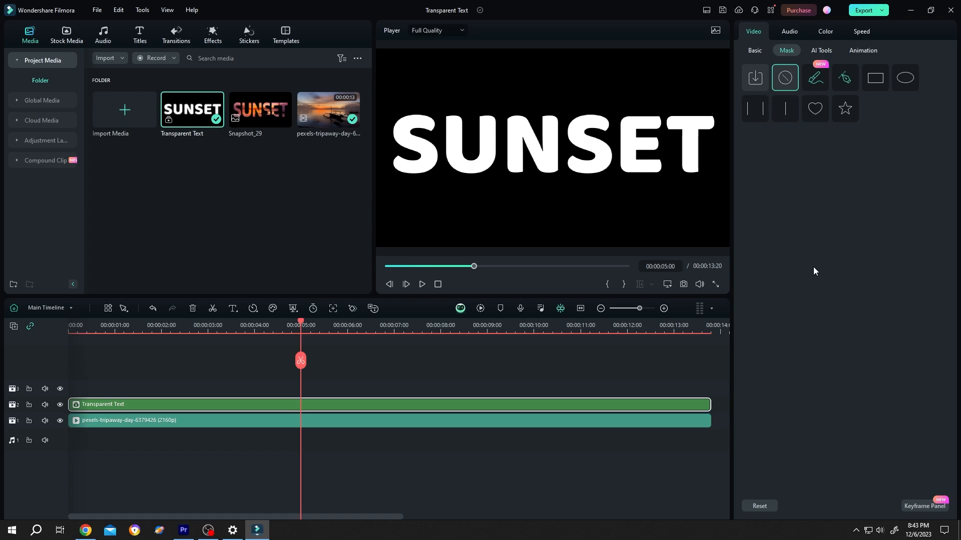
pyautogui.click(754, 50)
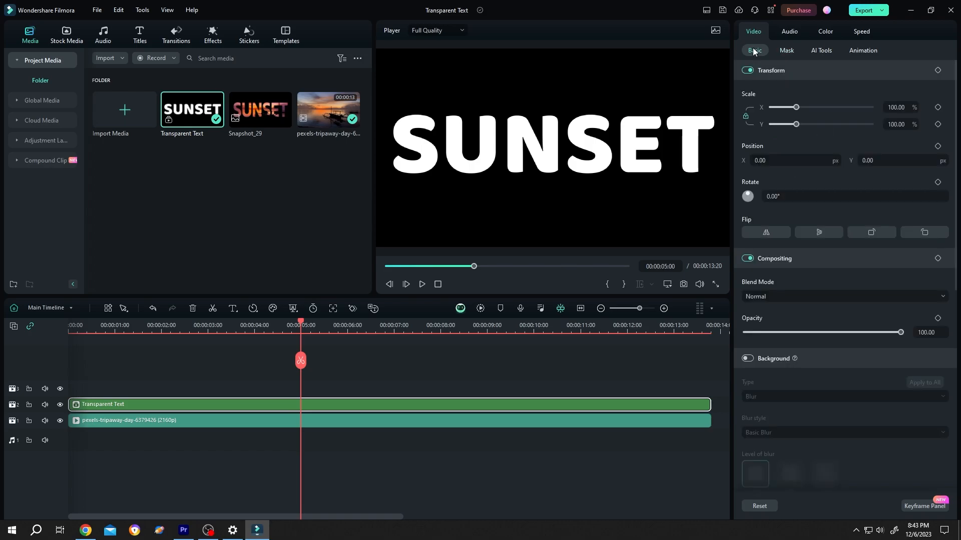
pyautogui.click(844, 297)
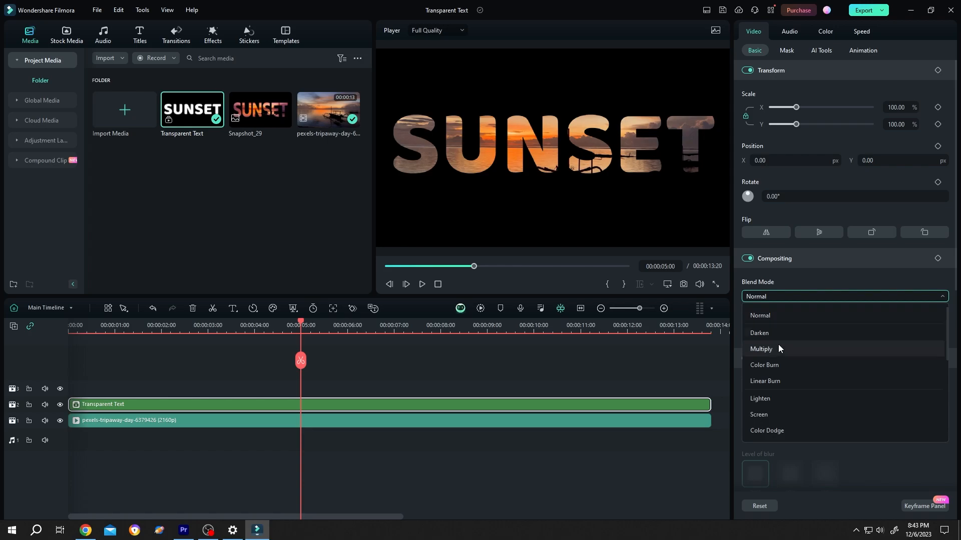
pyautogui.click(762, 349)
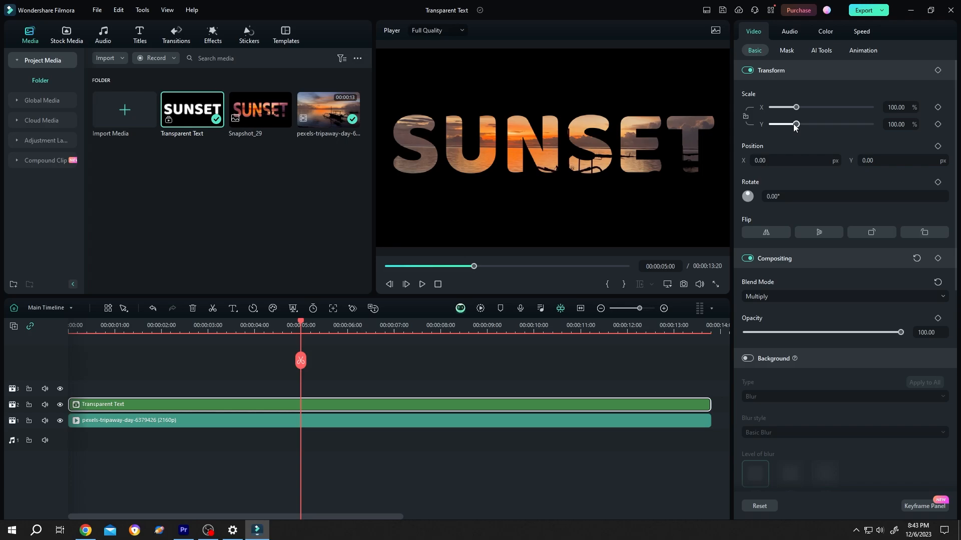
# Set Scale Y to about 161 and opacity to 90, then preview from near the start
pyautogui.moveTo(797, 124); pyautogui.dragTo(812, 125)
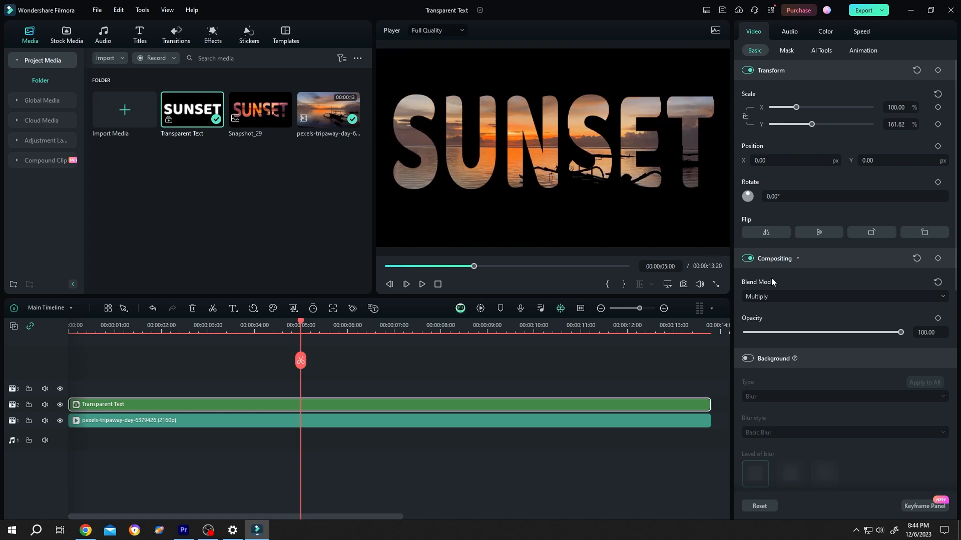
pyautogui.moveTo(901, 332); pyautogui.dragTo(892, 333)
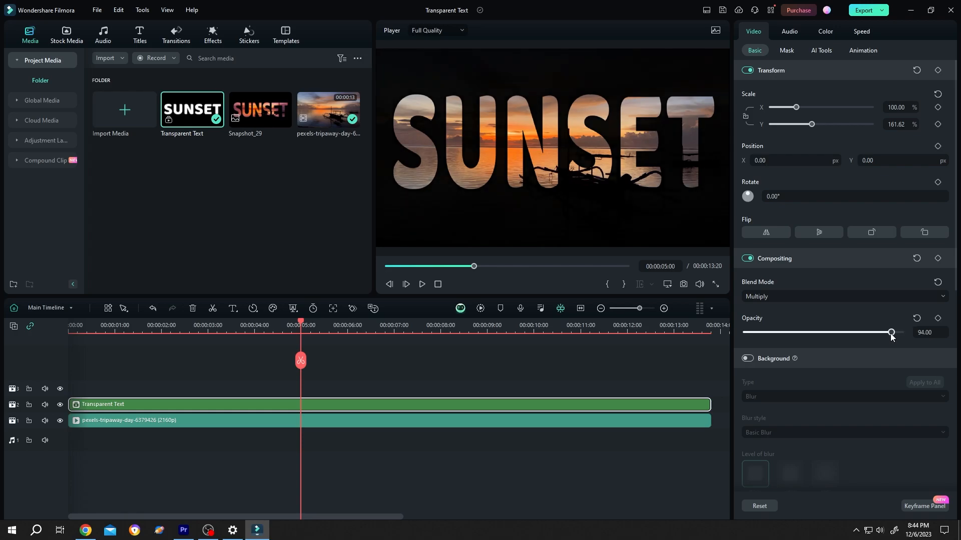
pyautogui.moveTo(892, 332); pyautogui.dragTo(885, 332)
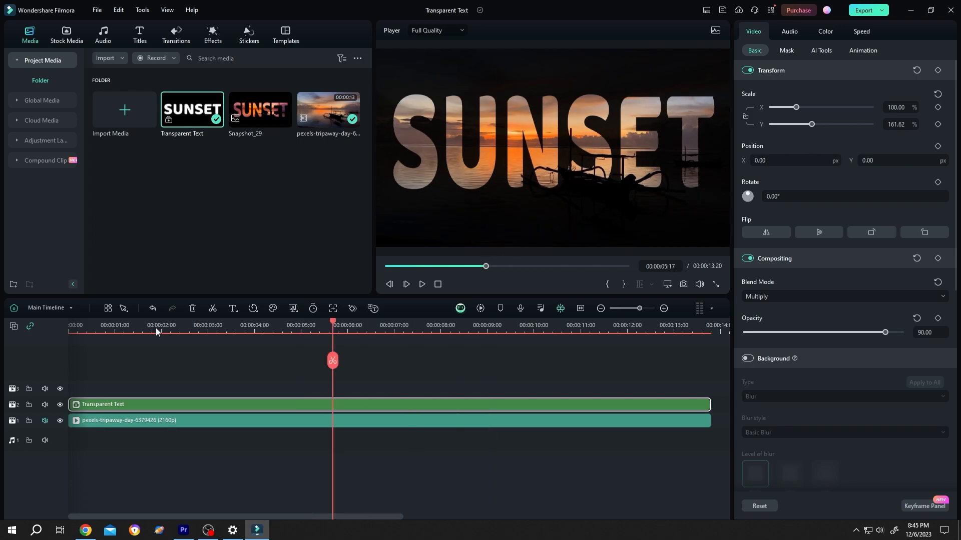
pyautogui.click(421, 284)
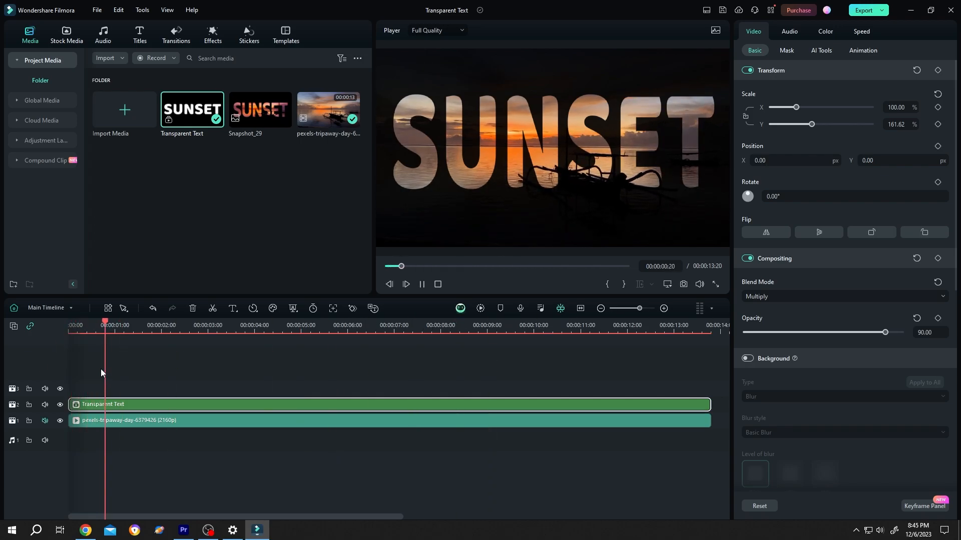